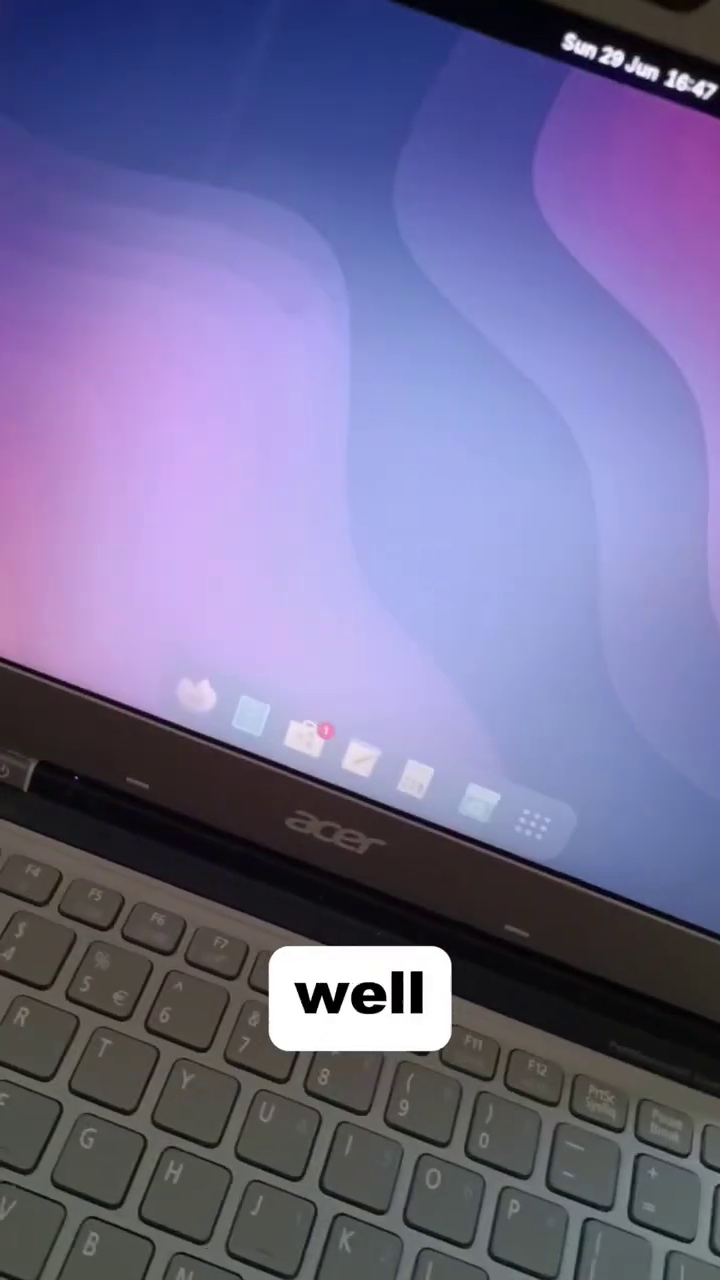
# Launch the Steam client from the GNOME dock icon
pyautogui.click(544, 821)
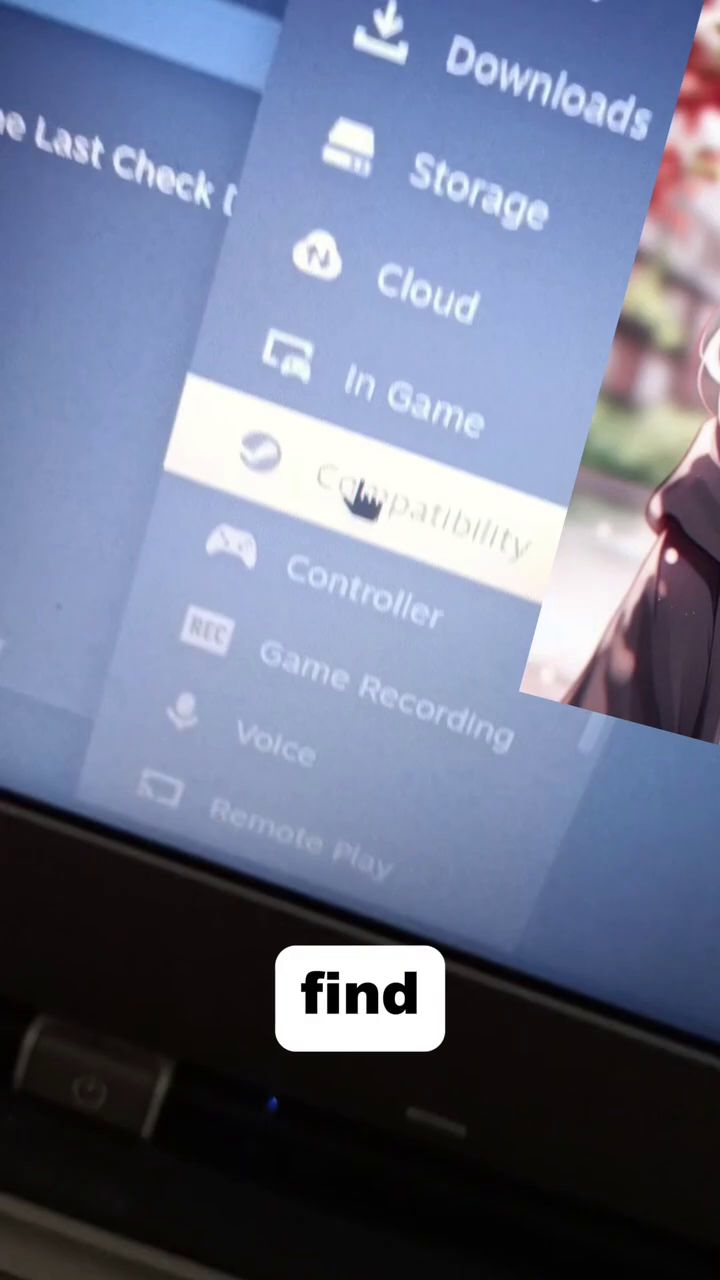
# Show Compatibility settings with Steam Play on for other titles and the Proton list at 9.0-4
pyautogui.click(380, 490)
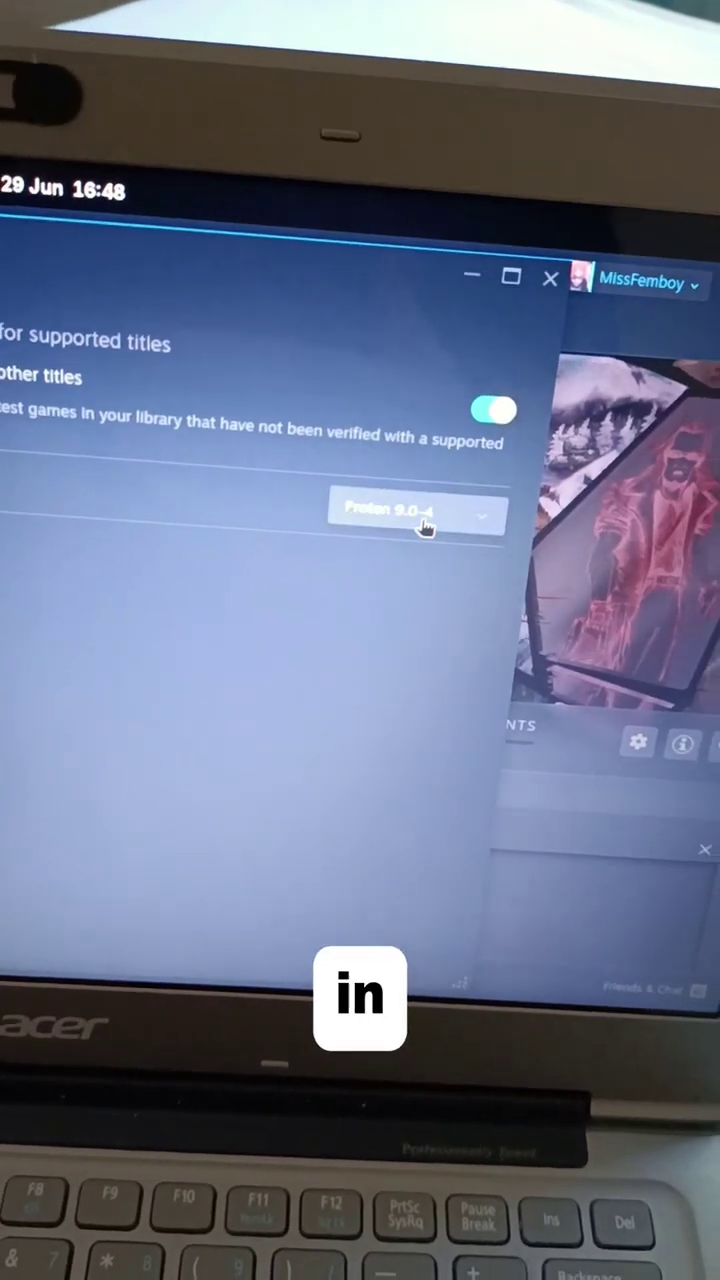
pyautogui.click(416, 513)
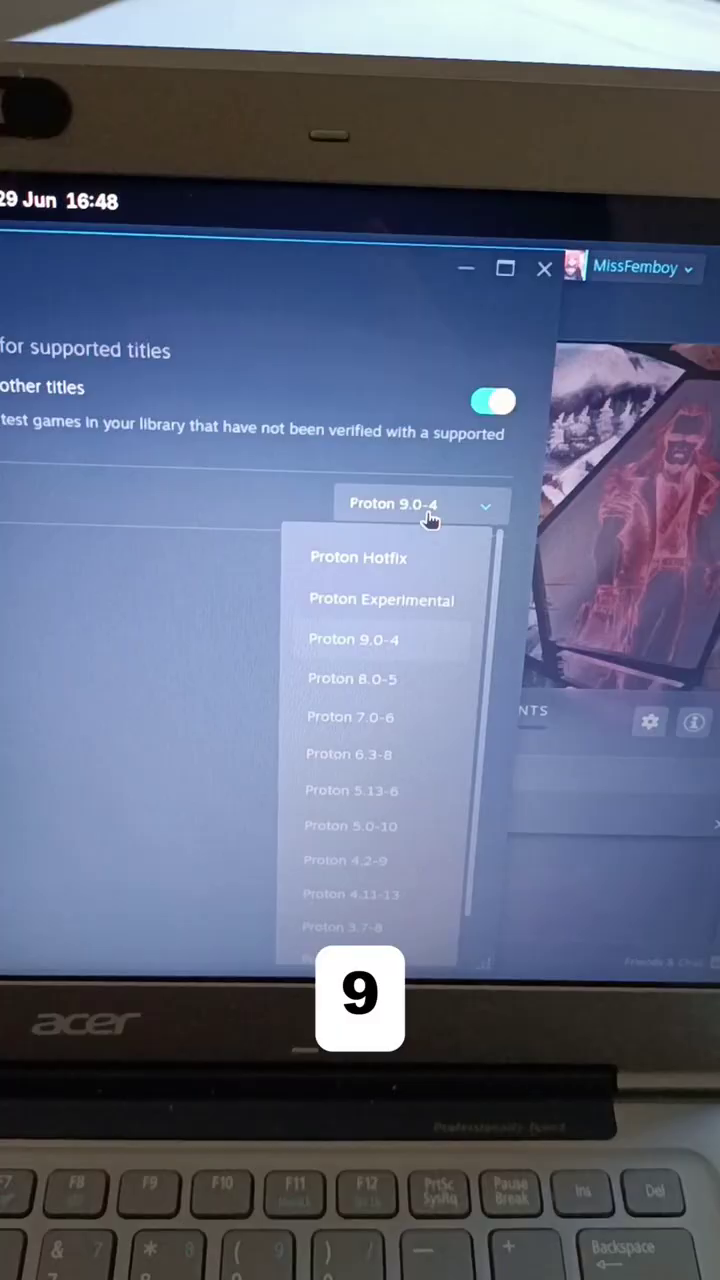